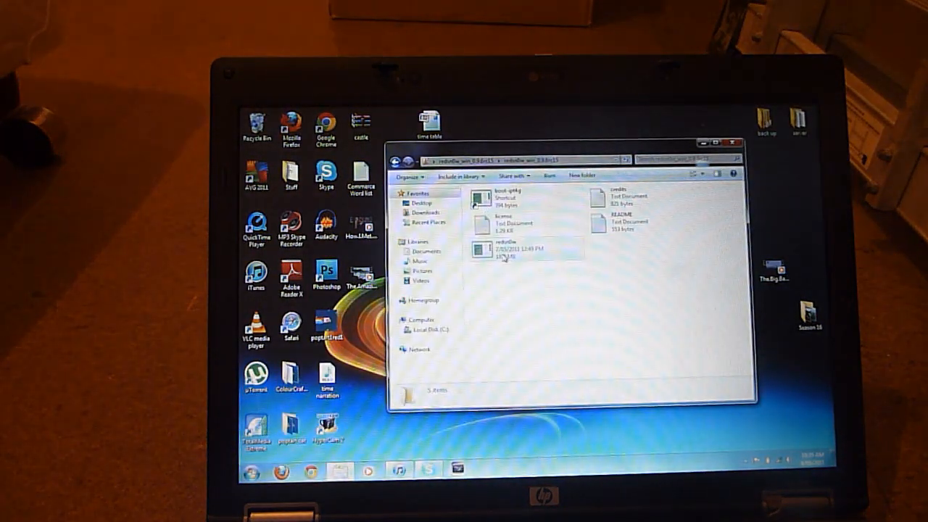
# Bring up the Properties dialog of the redsn0w application file.
pyautogui.click(504, 246)
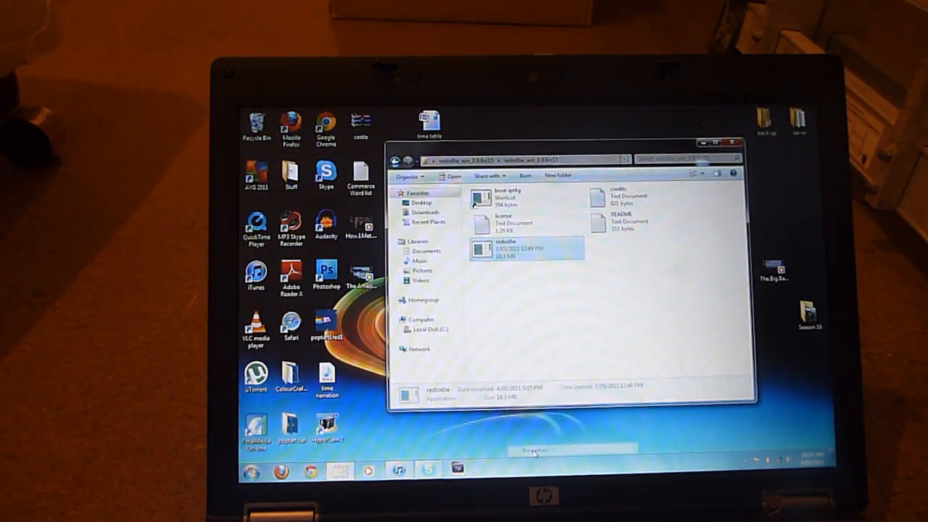
pyautogui.click(533, 449)
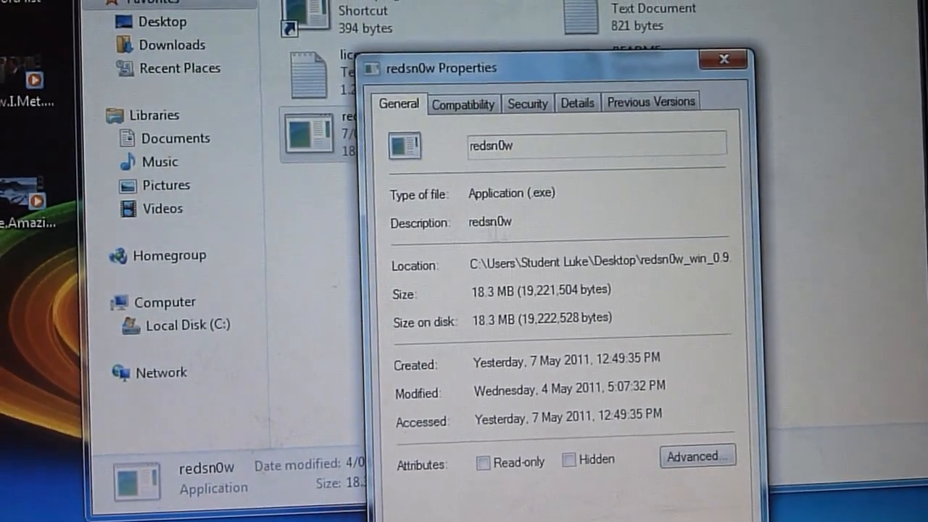
# Enable Windows XP compatibility mode for redsn0w and launch it.
pyautogui.click(463, 104)
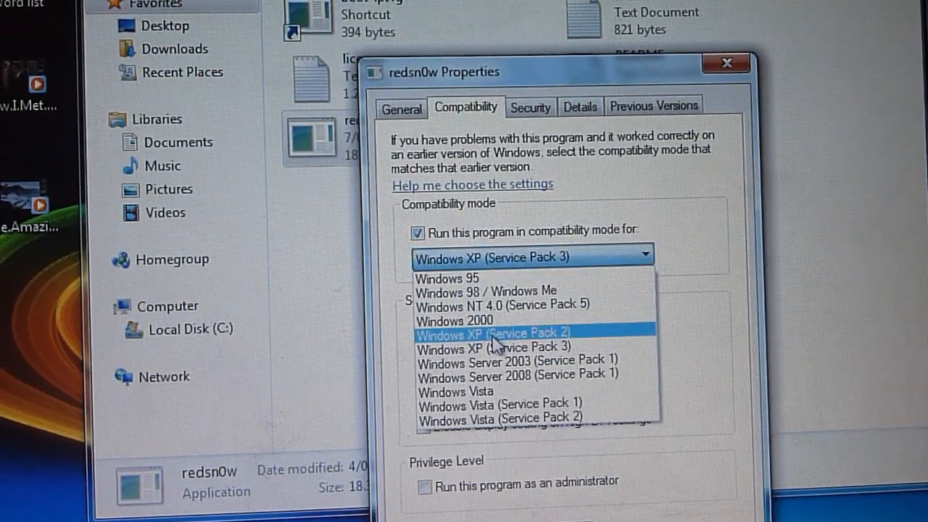
pyautogui.click(493, 332)
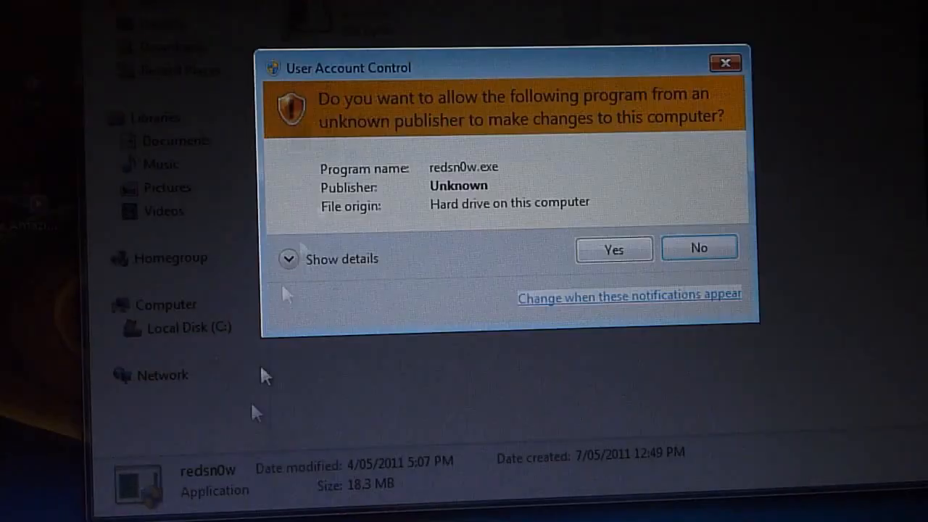
# Approve the User Account Control prompt so redsn0w 0.9.6rc15 starts.
pyautogui.click(613, 247)
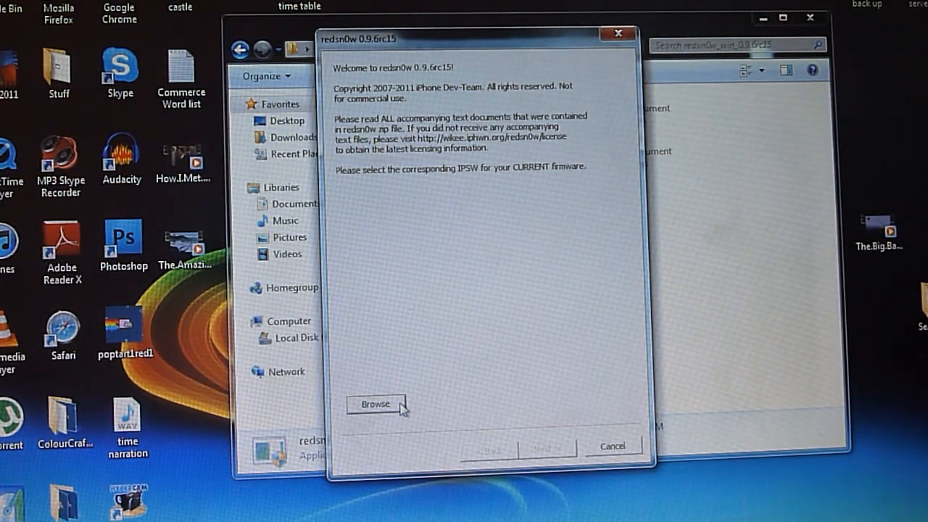
# Load the iPod4,1 4.3.3 Restore IPSW from the Desktop into redsn0w.
pyautogui.click(375, 403)
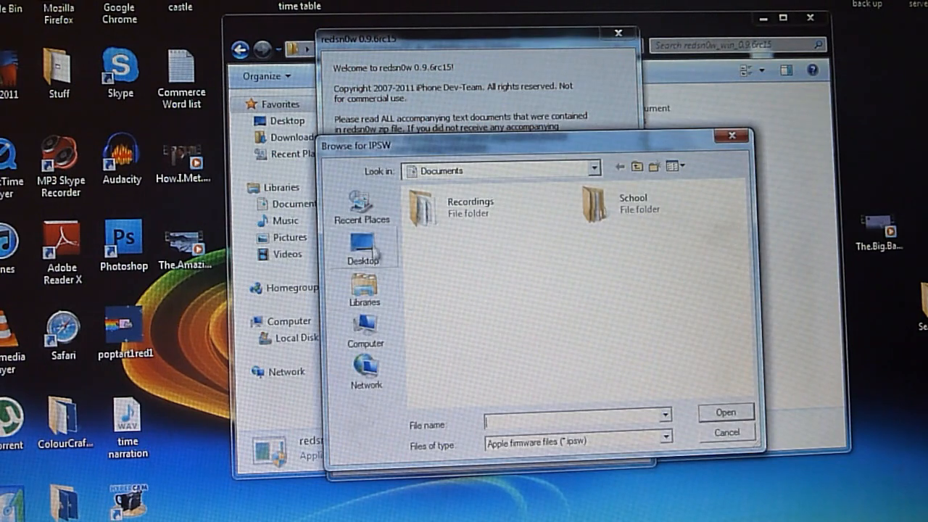
pyautogui.click(364, 247)
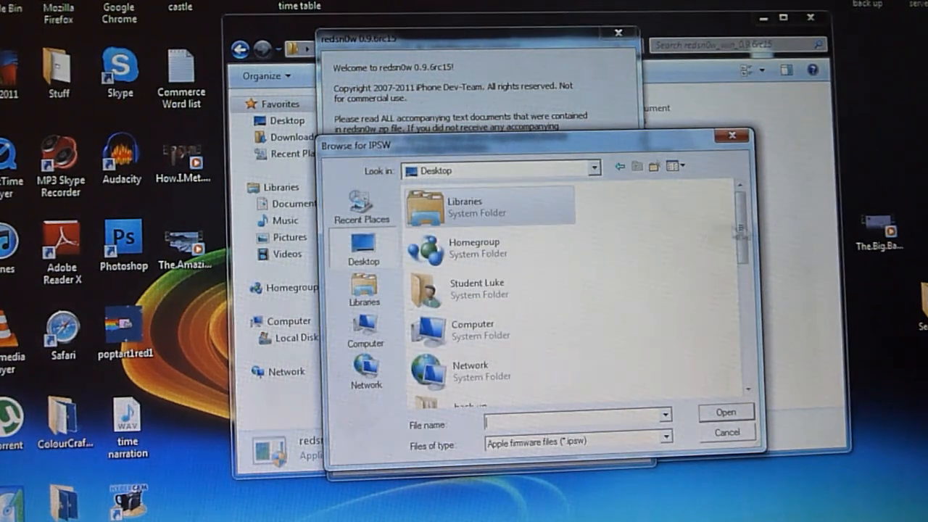
pyautogui.scroll(-3)
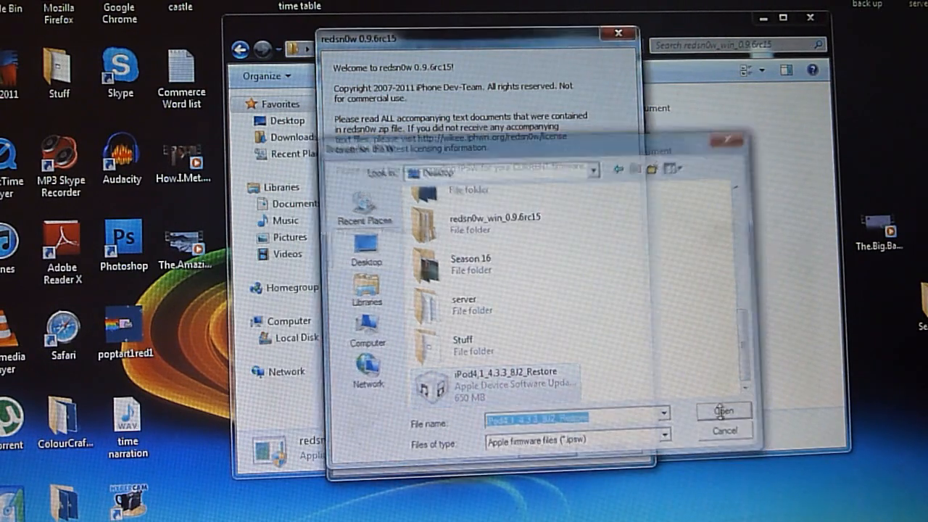
pyautogui.click(722, 411)
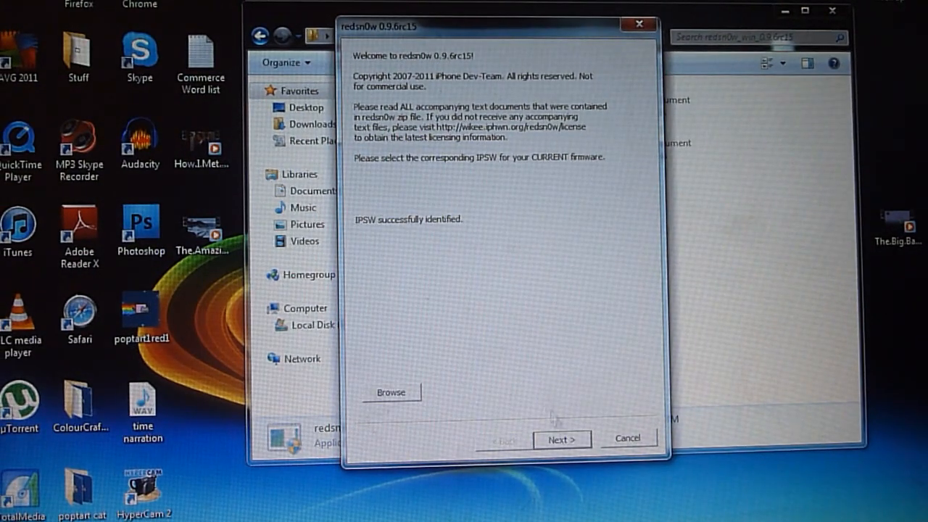
# Continue past the identified firmware to the power-off and plug-in instructions.
pyautogui.click(562, 438)
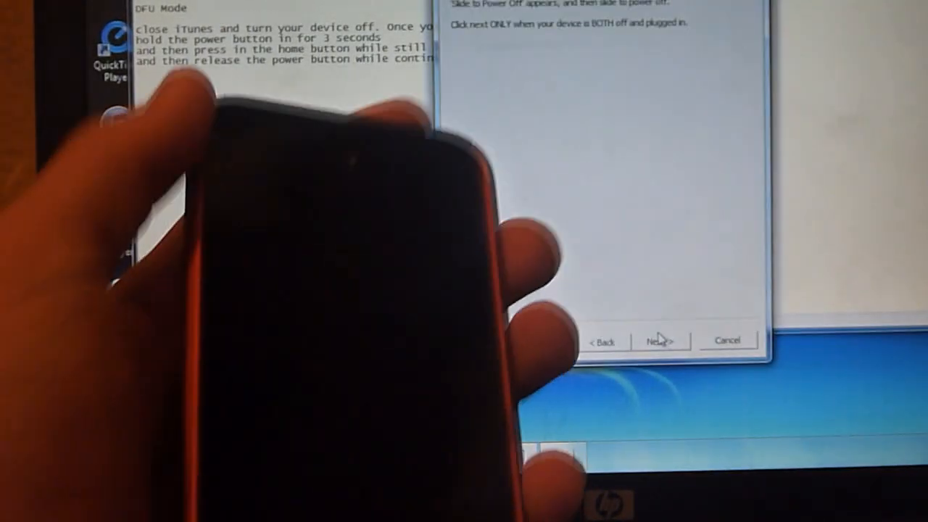
pyautogui.click(658, 339)
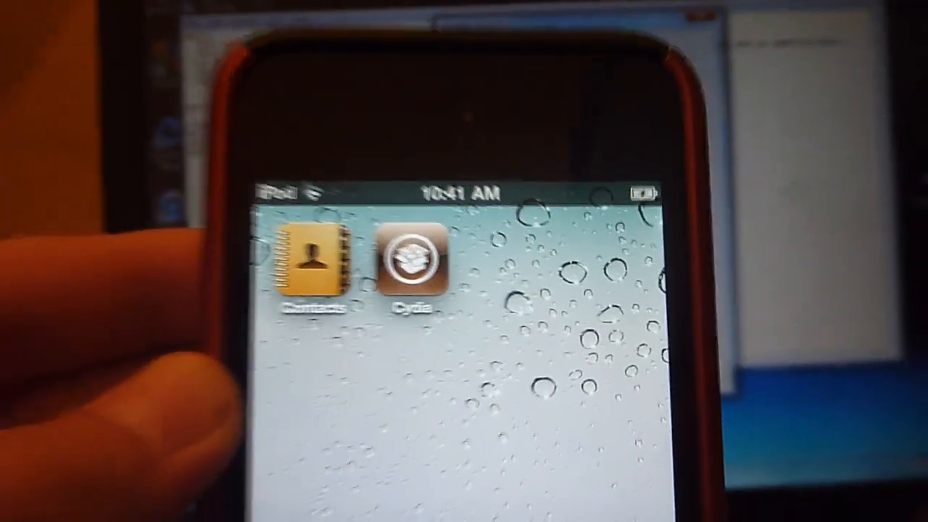
# Launch Cydia from the jailbroken iPod's home screen to prepare the filesystem.
pyautogui.click(414, 268)
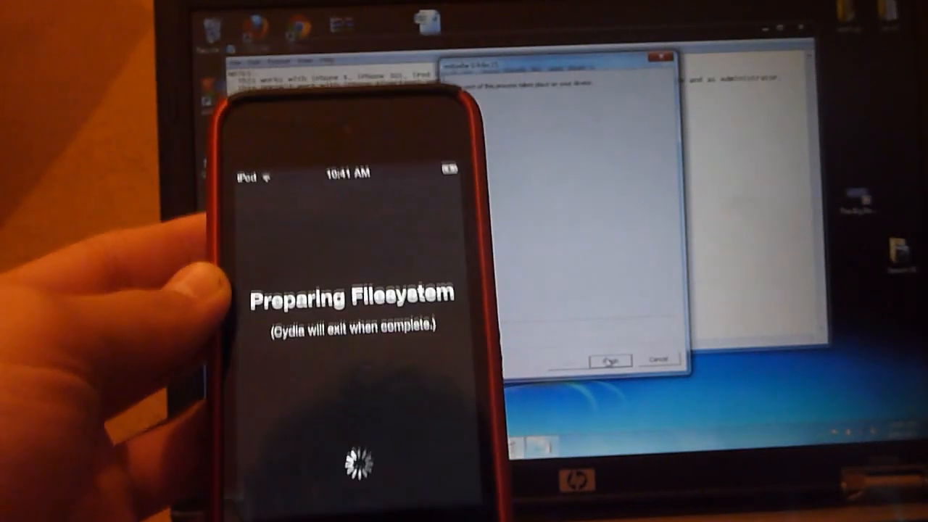